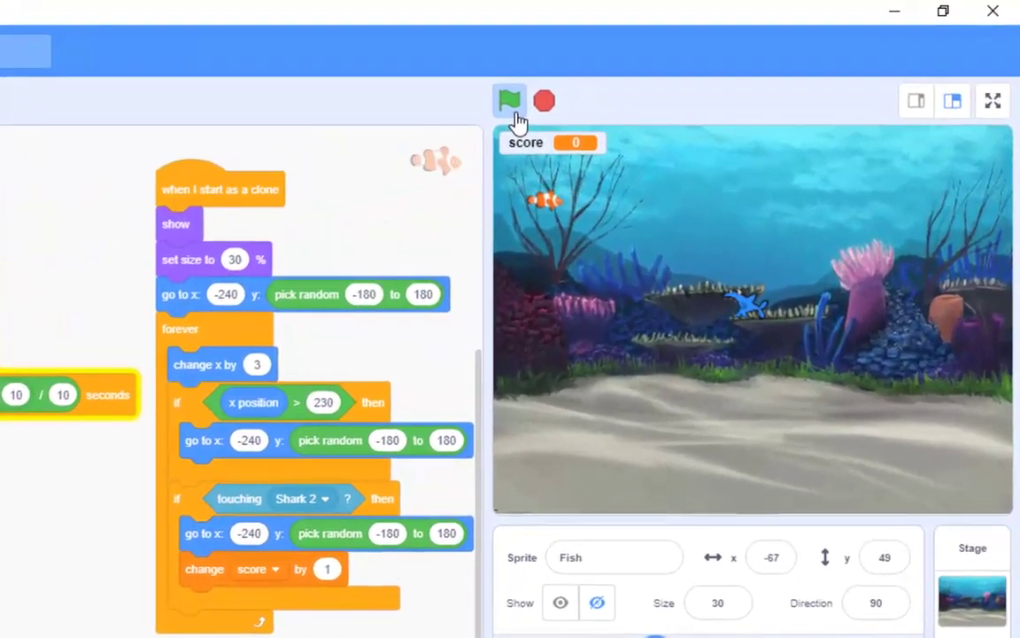
- Stop the running shark game so only the shark remains on the stage
left_click(509, 100)
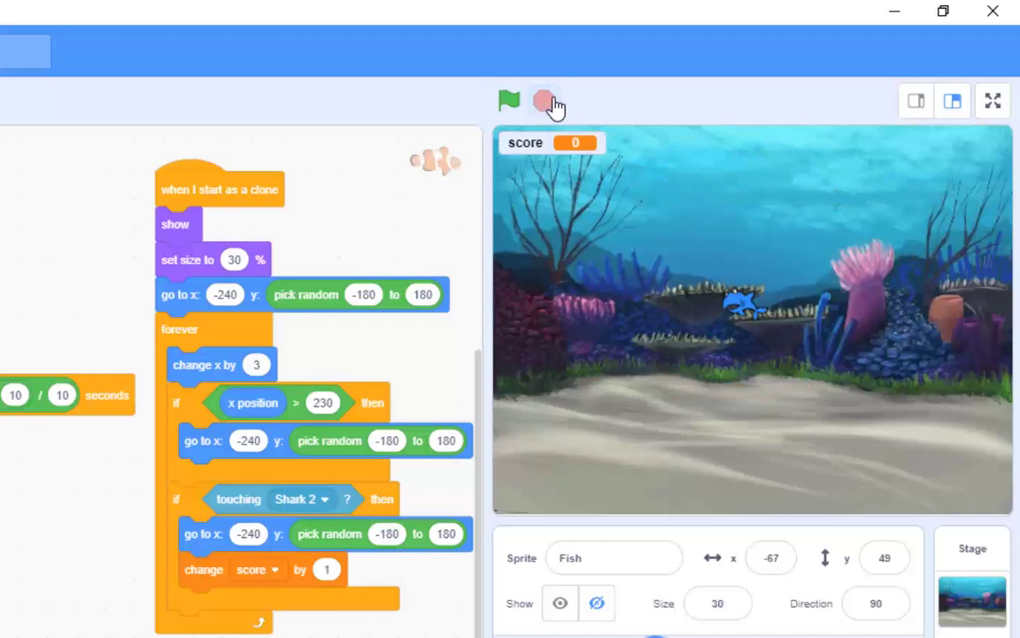
mouse_move(642, 242)
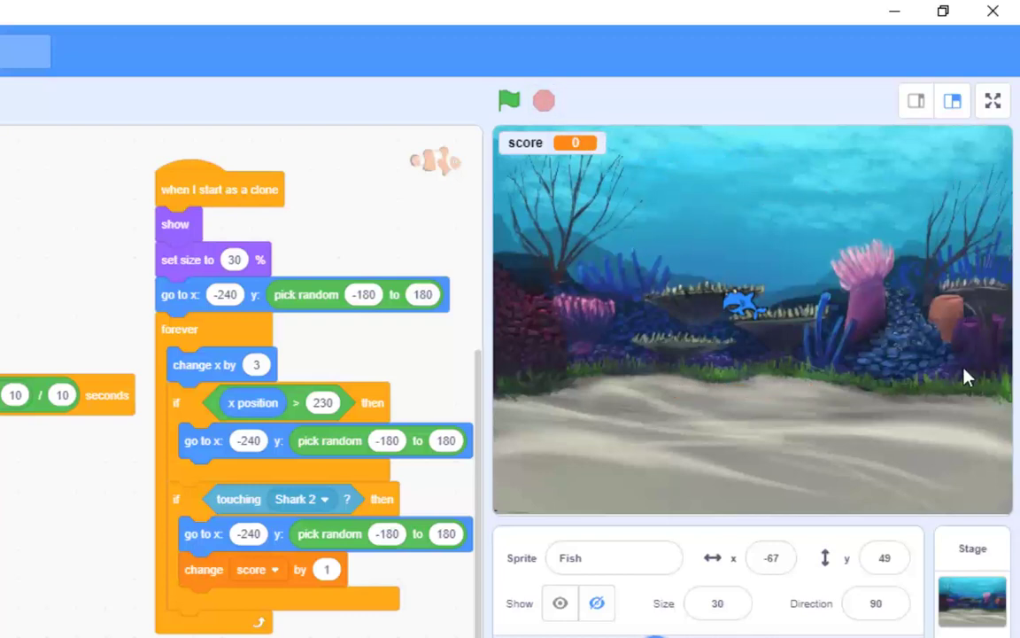
mouse_move(643, 476)
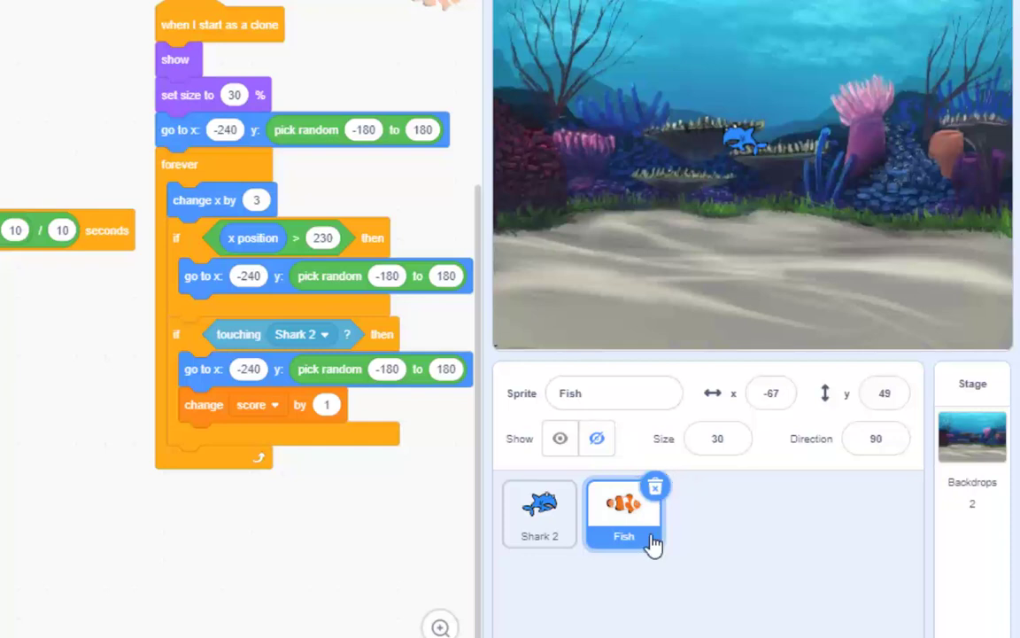
mouse_move(624, 522)
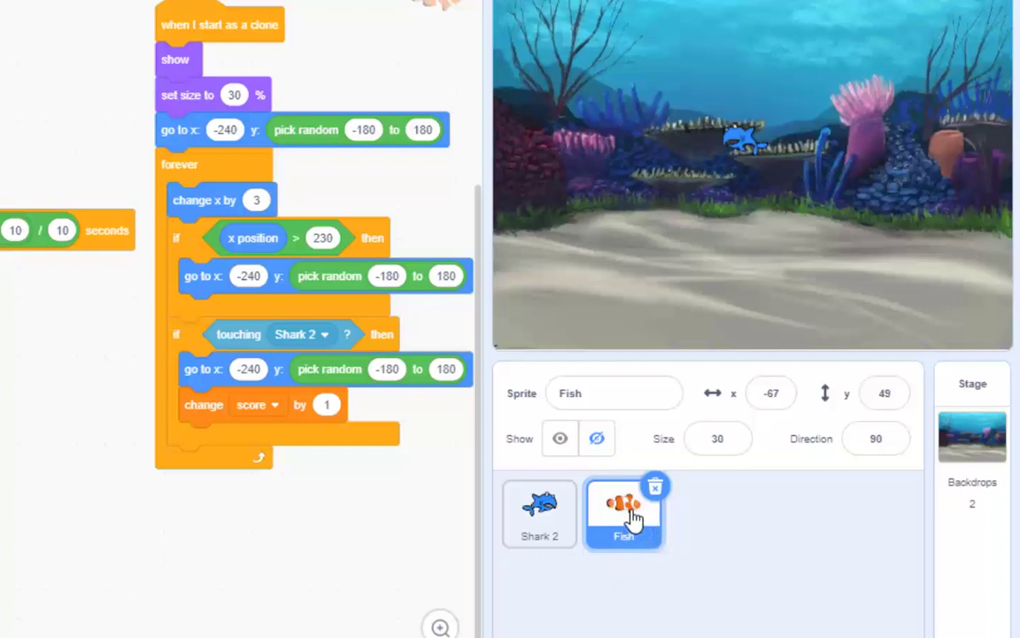
- Duplicate the Fish sprite into Fish2 and test-run the game until the score reaches 1
left_click(709, 514)
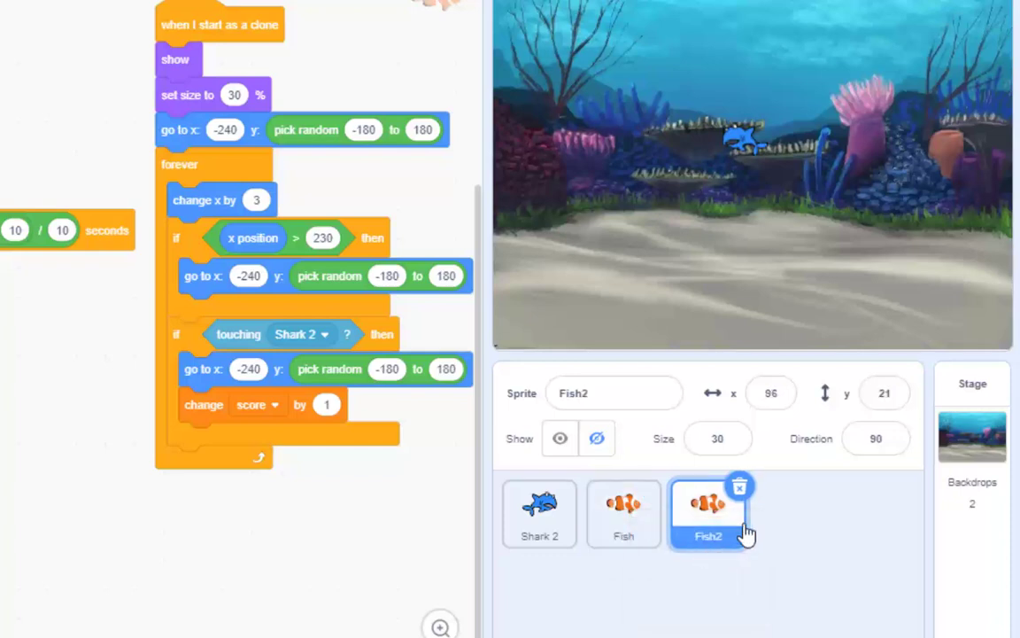
left_click(589, 59)
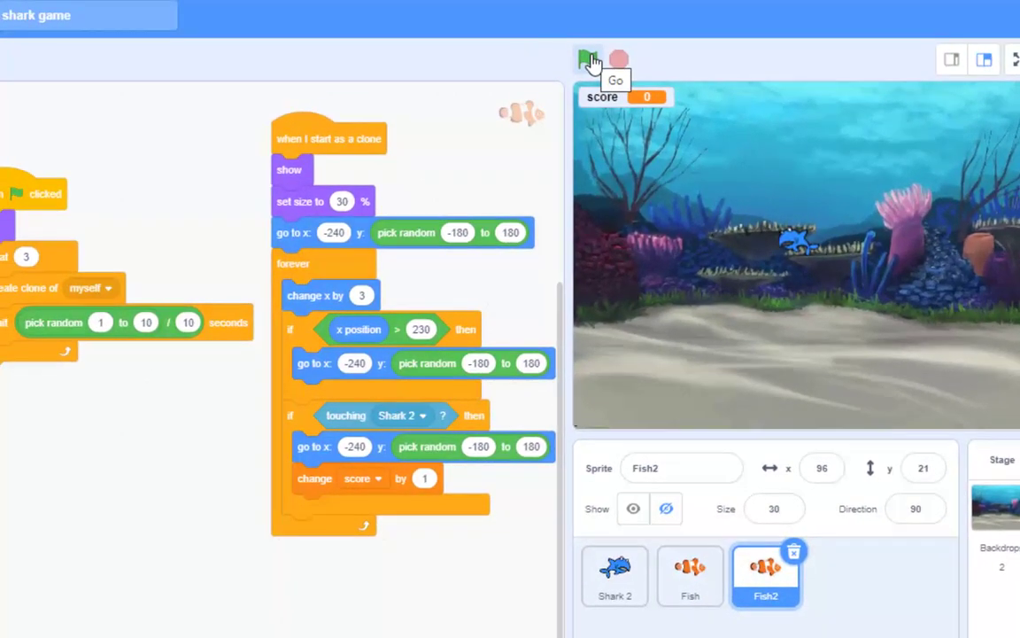
left_click(589, 60)
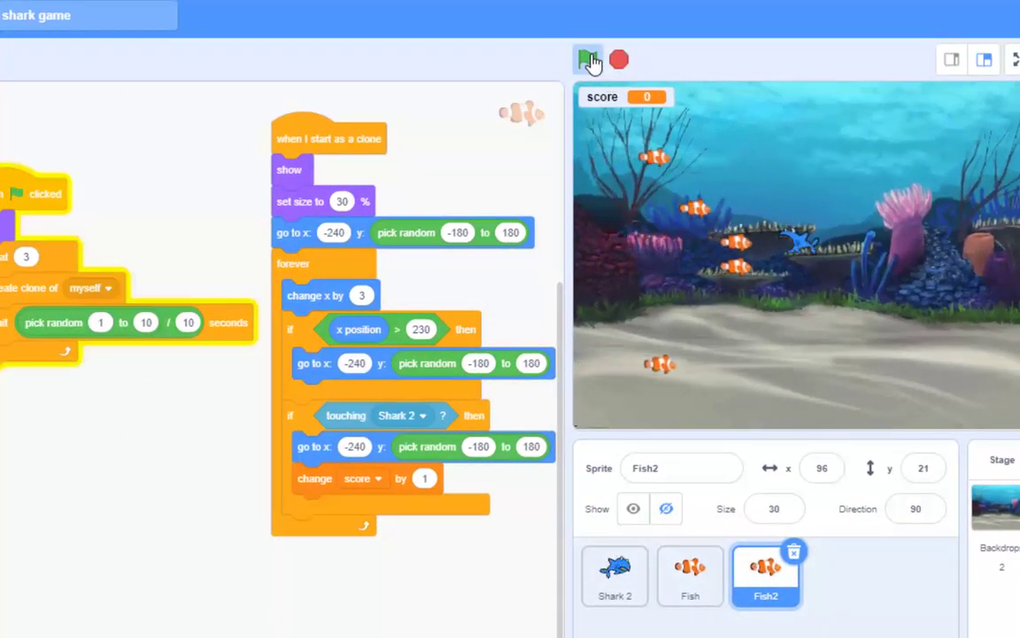
left_click(589, 59)
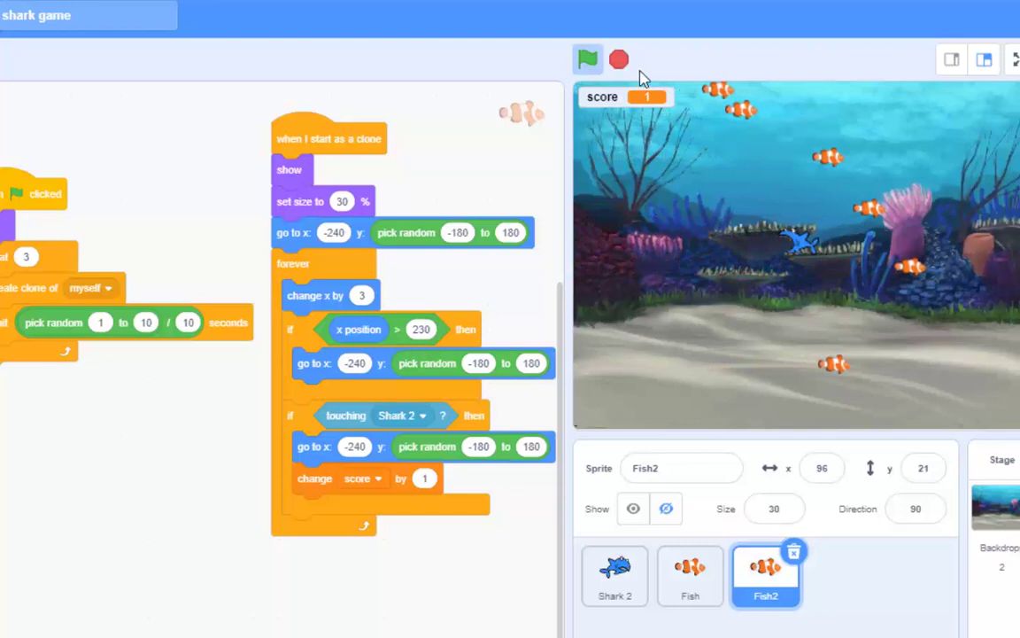
left_click(618, 60)
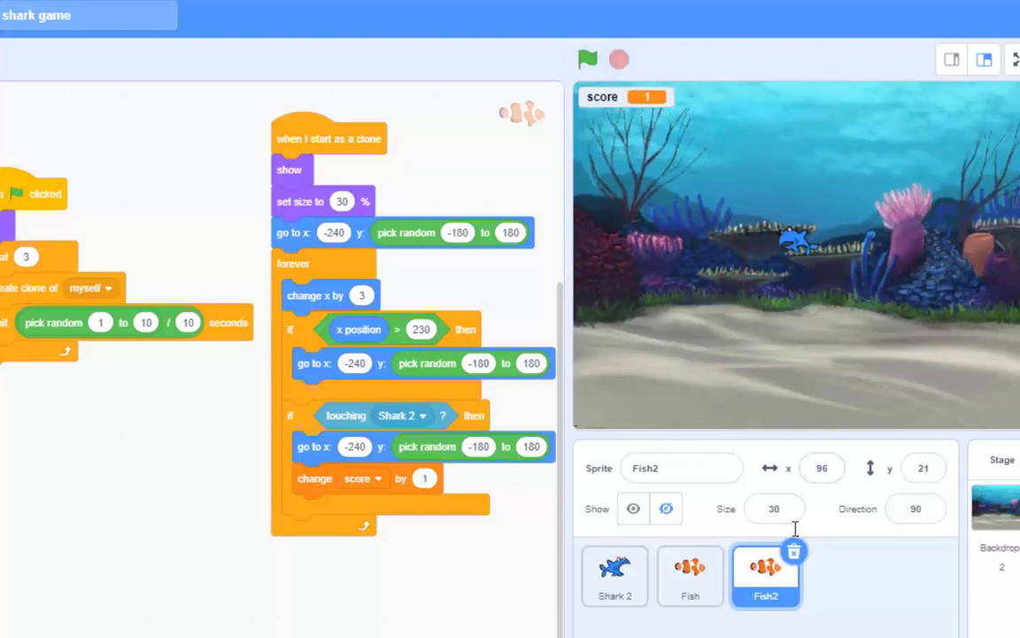
mouse_move(782, 613)
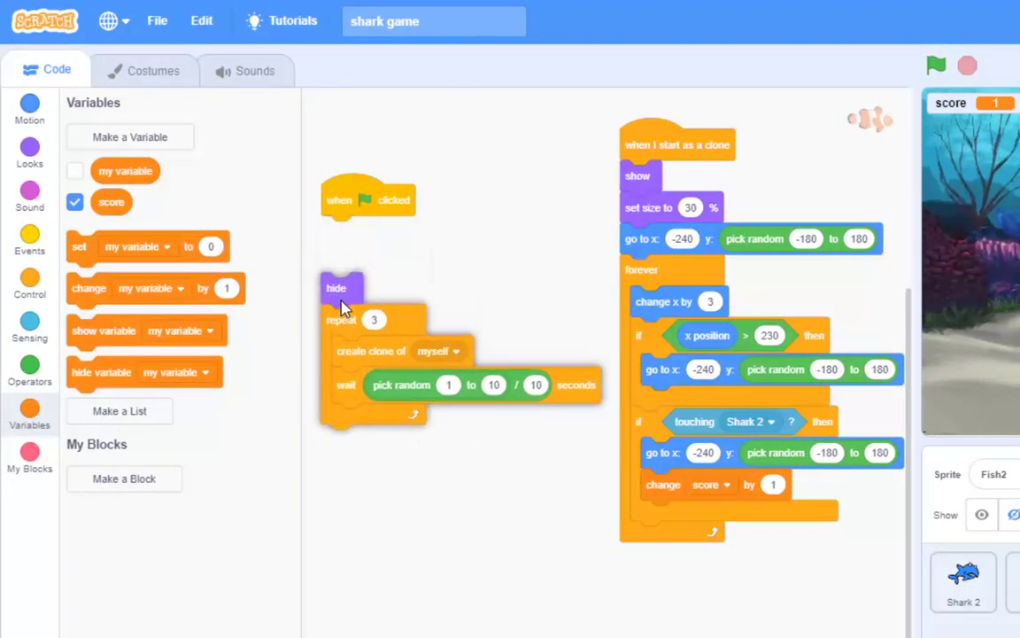
- Start Fish2's green-flag script with 'switch costume to fish-b' and check the blue fish-b costume
left_click(29, 151)
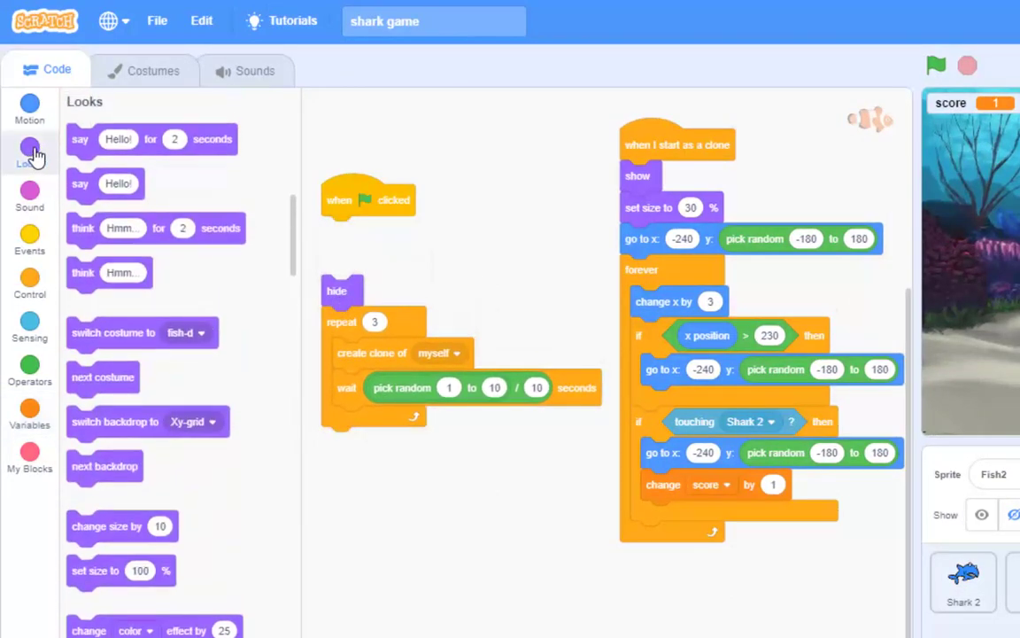
mouse_move(128, 337)
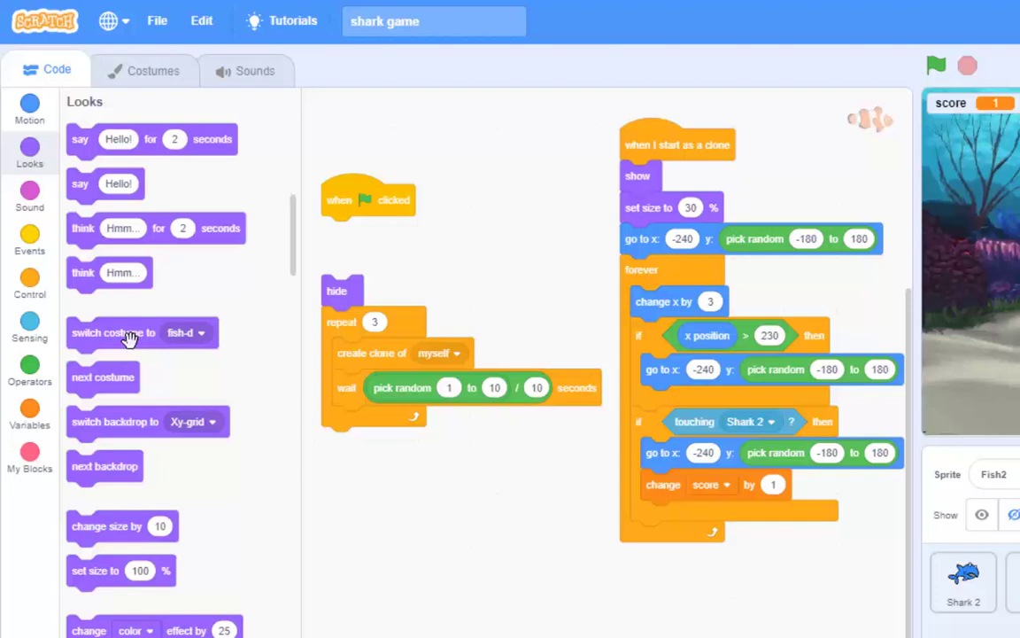
left_click_drag(128, 332, 385, 231)
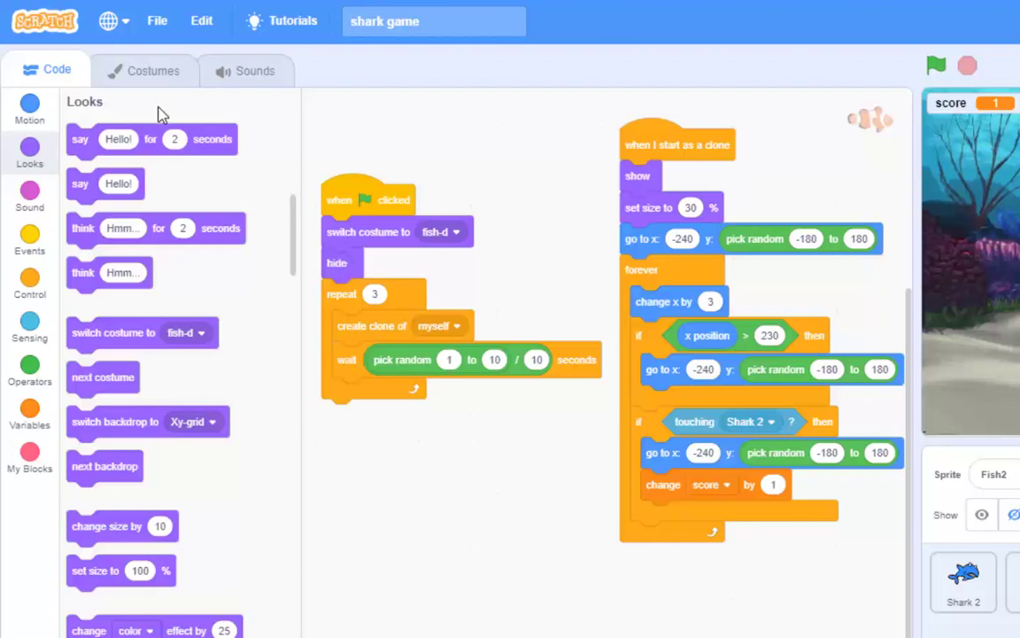
left_click(143, 70)
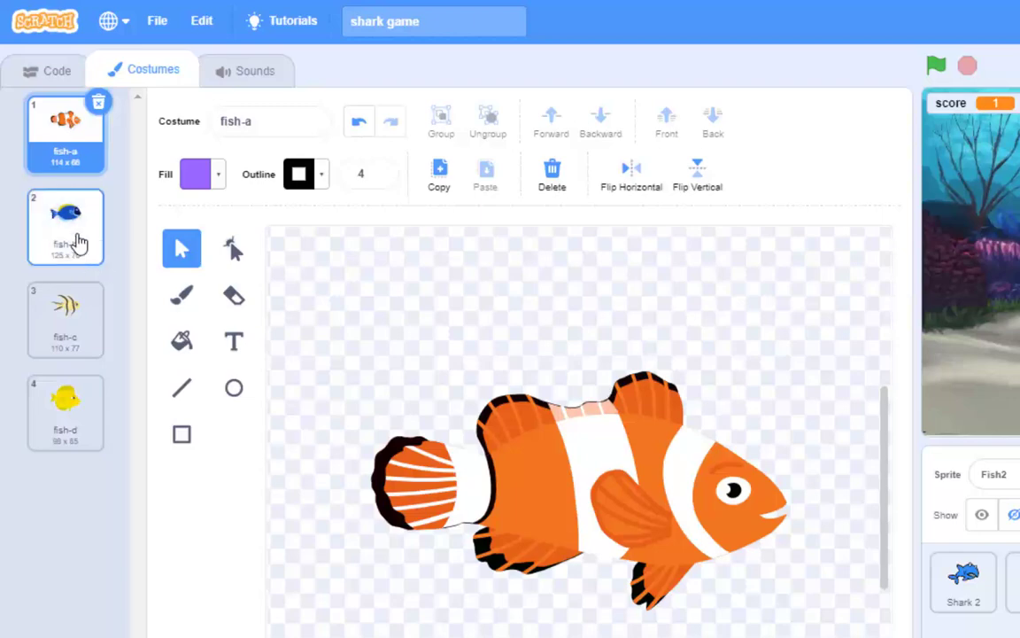
left_click(46, 69)
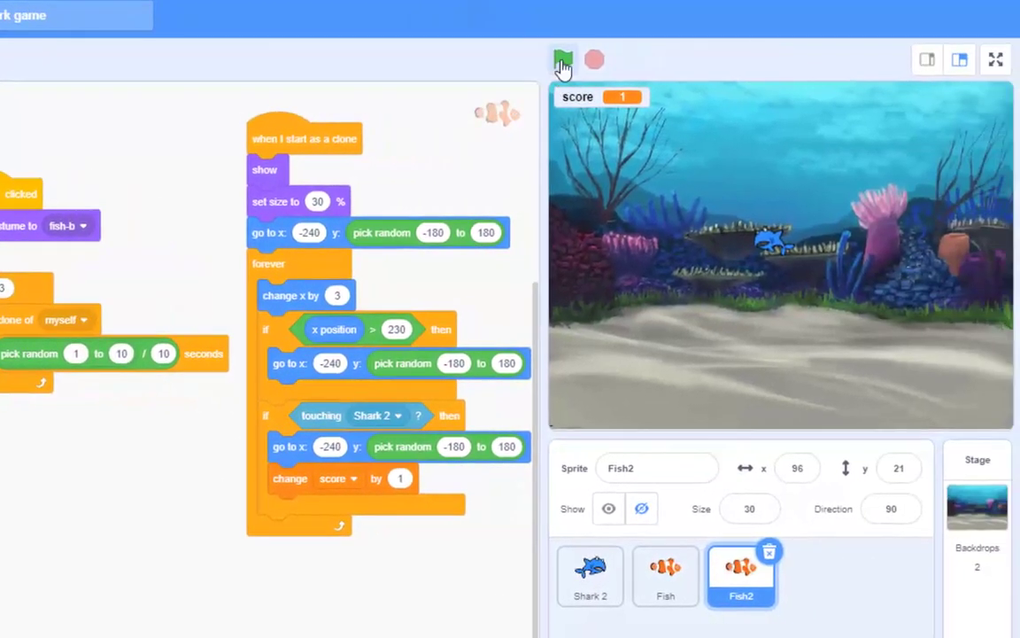
- Run the game so blue fish-b clones swim alongside the clownfish and score points
left_click(563, 59)
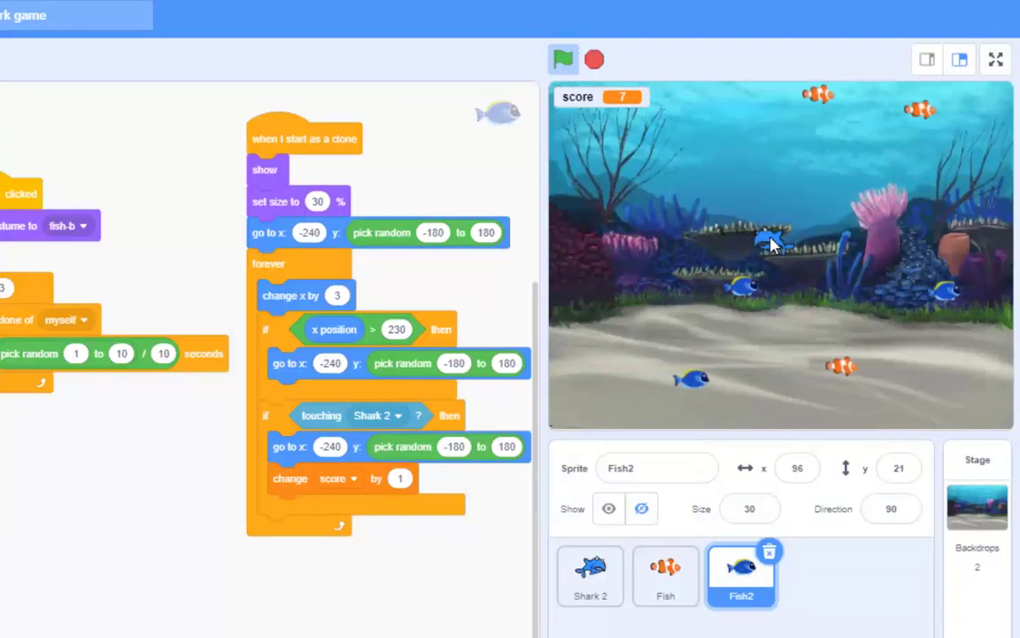
mouse_move(775, 249)
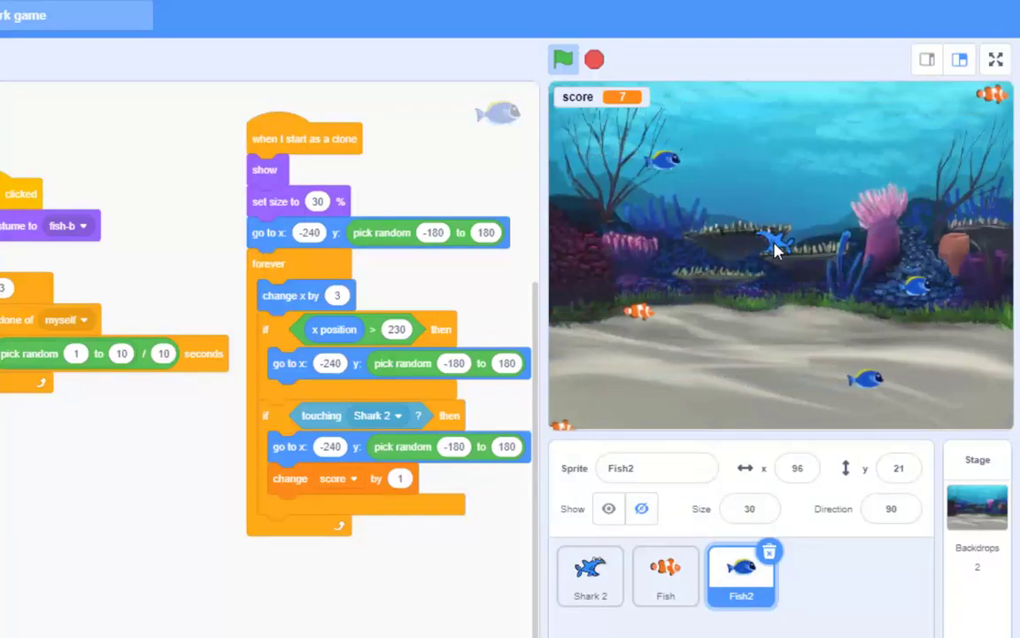